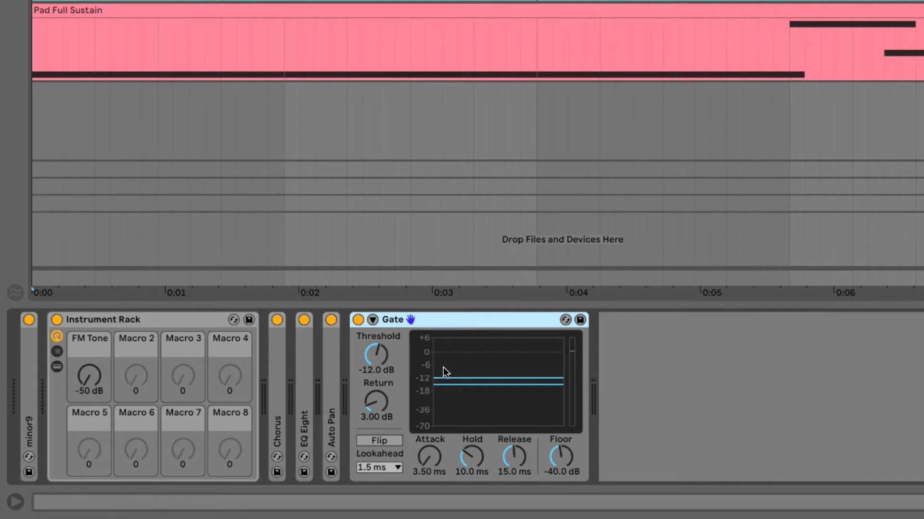
mouse_move(487, 384)
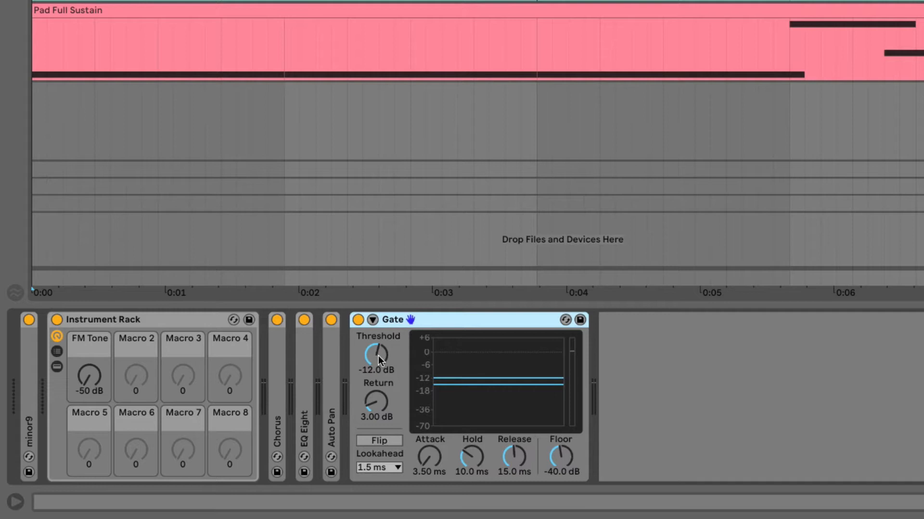
mouse_move(466, 377)
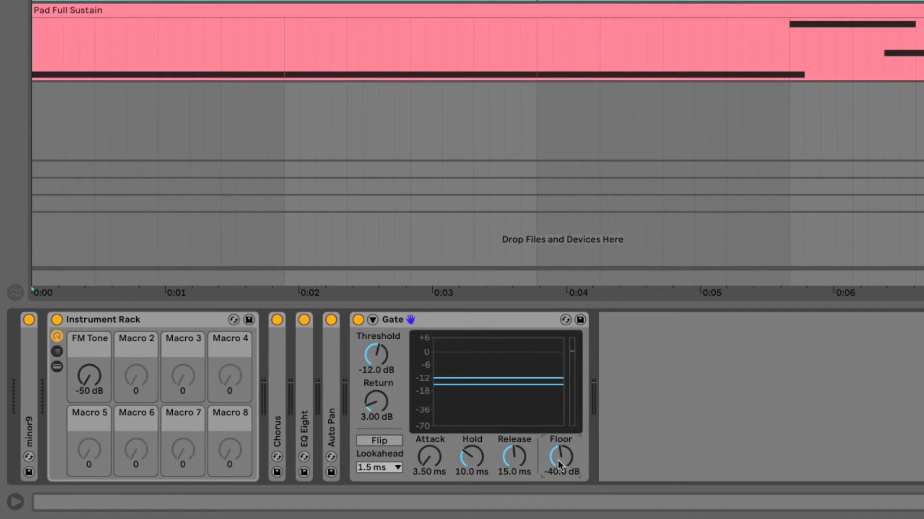
mouse_move(563, 476)
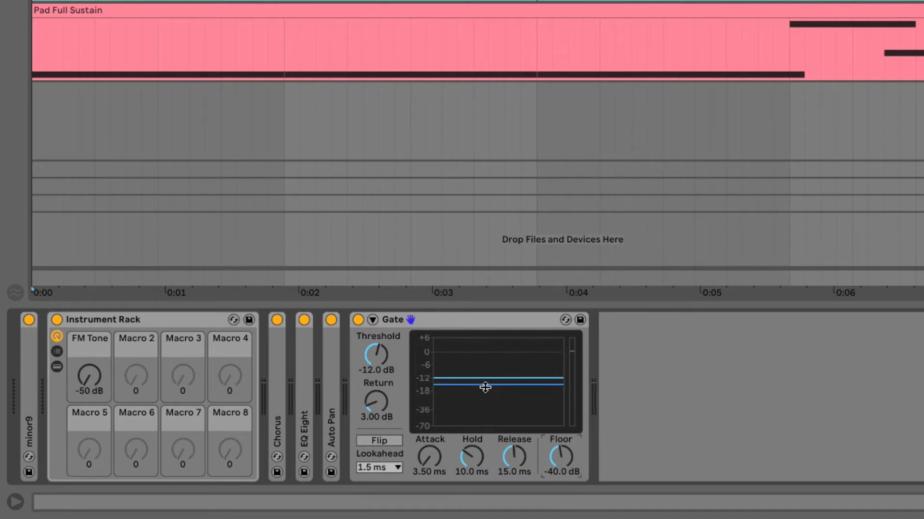
mouse_move(513, 387)
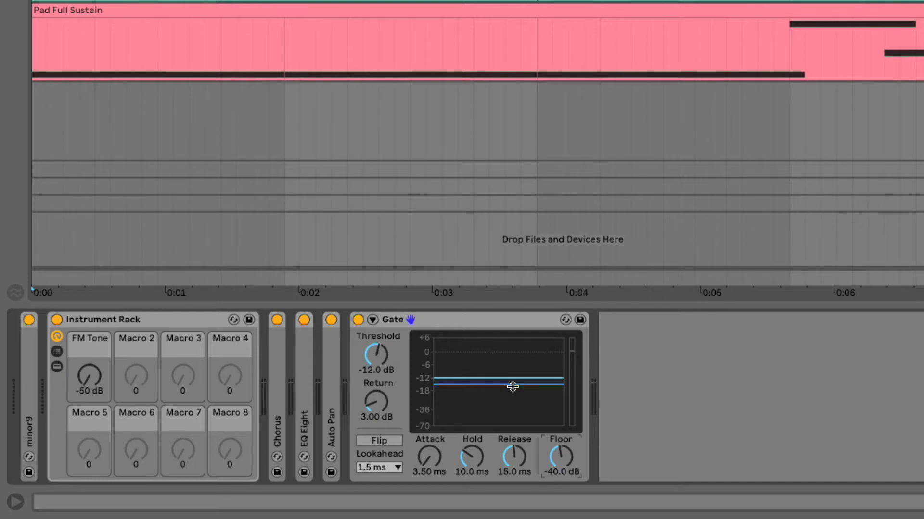
mouse_move(560, 475)
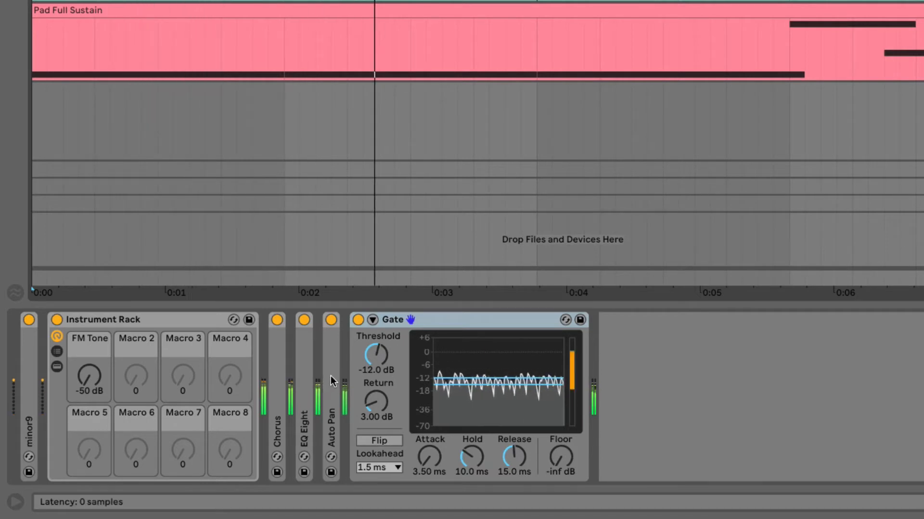
Adjust the Gate's controls so the threshold sits at -9.55 dB with the floor at -inf dB
left_click(331, 319)
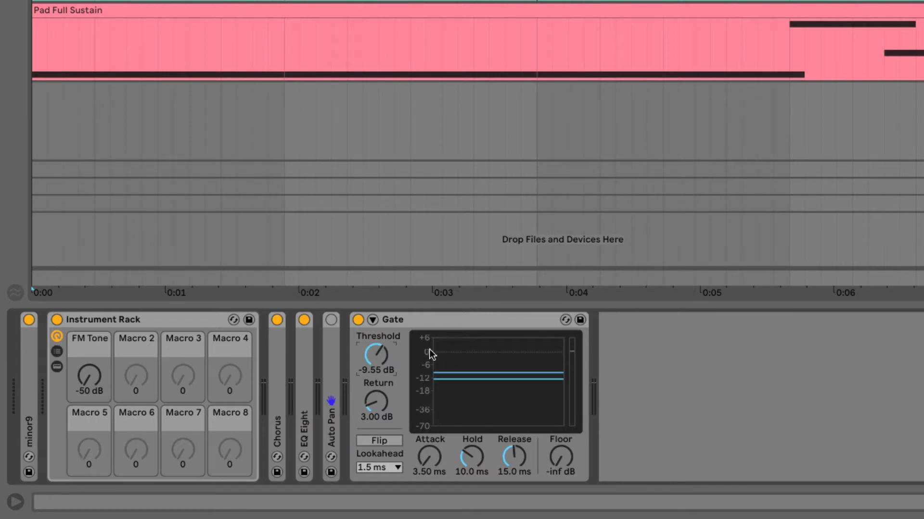
Expand the Gate's sidechain section and switch sidechaining on, Audio From still No Input
left_click(372, 319)
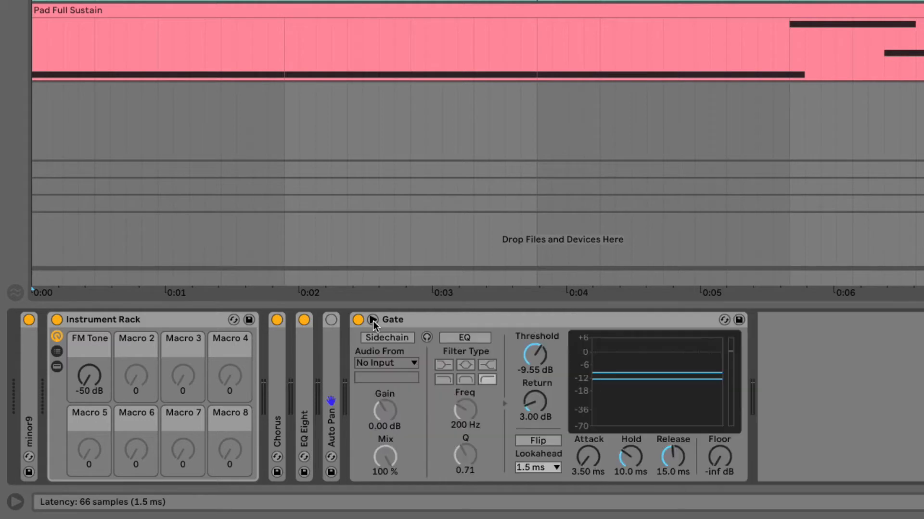
left_click(392, 319)
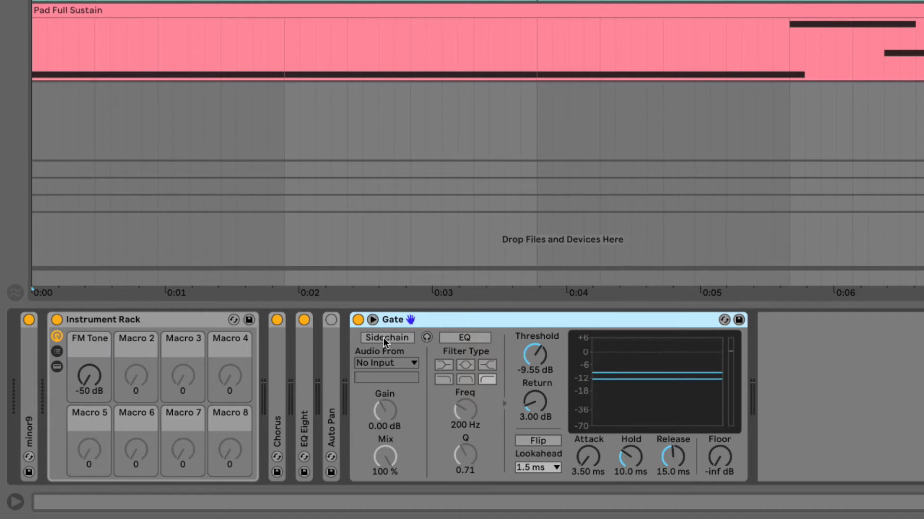
left_click(386, 337)
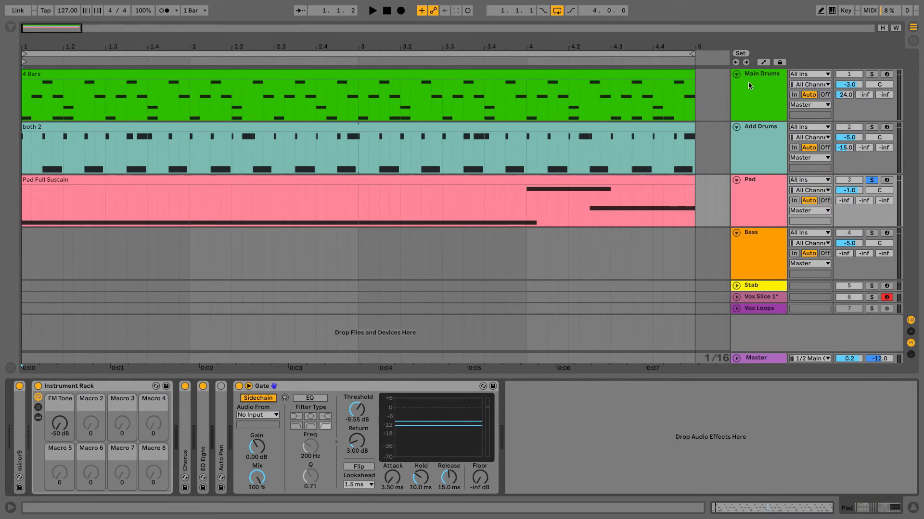
left_click(758, 200)
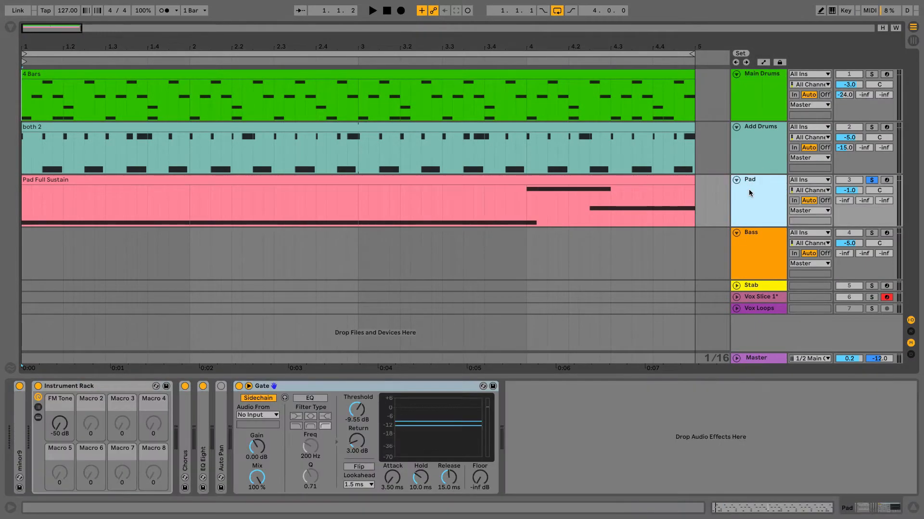
left_click(766, 74)
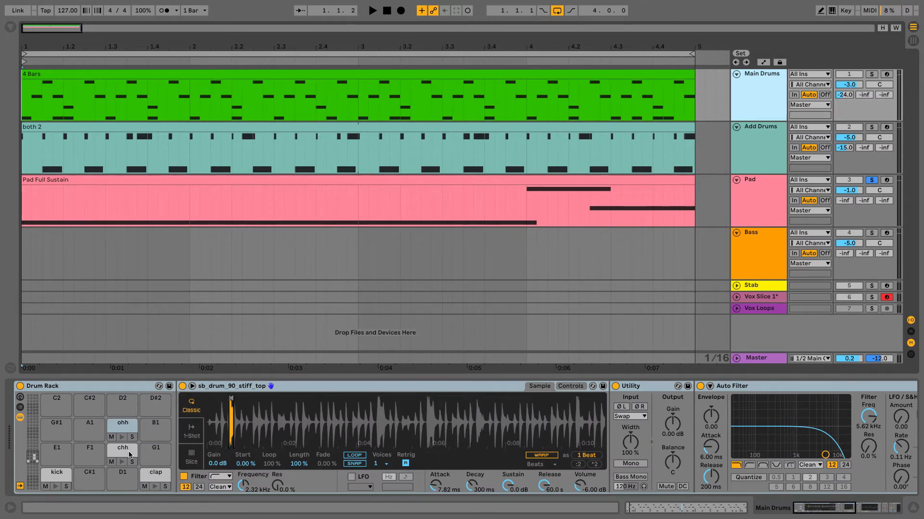
left_click(755, 200)
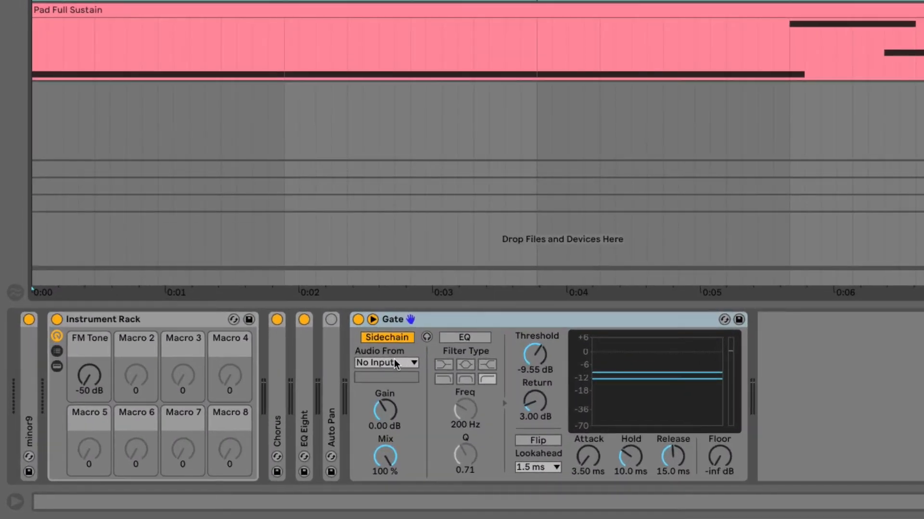
Set the Gate's sidechain Audio From source to Main Drums, tapped Post FX
left_click(385, 362)
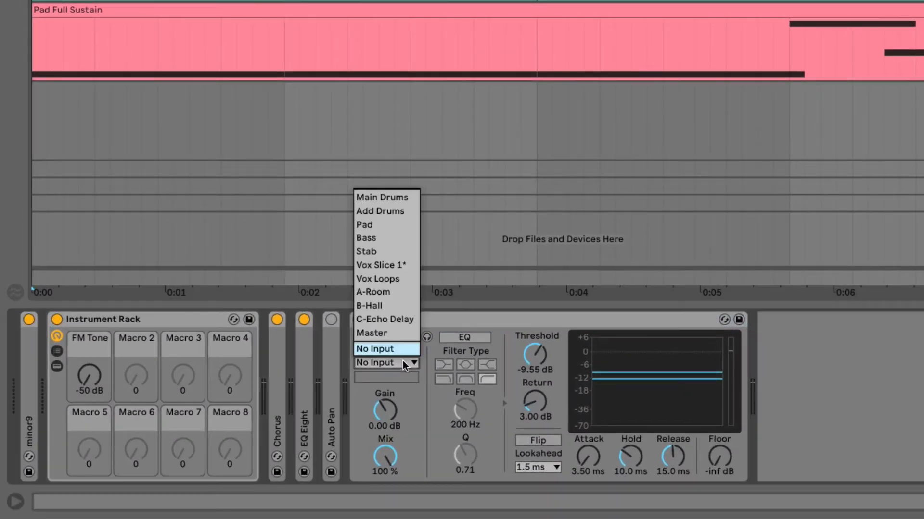
mouse_move(648, 157)
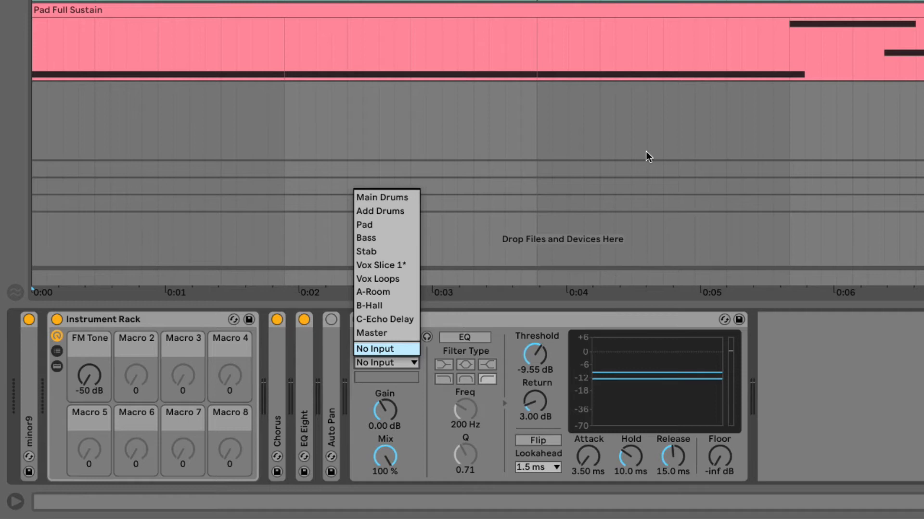
left_click(382, 196)
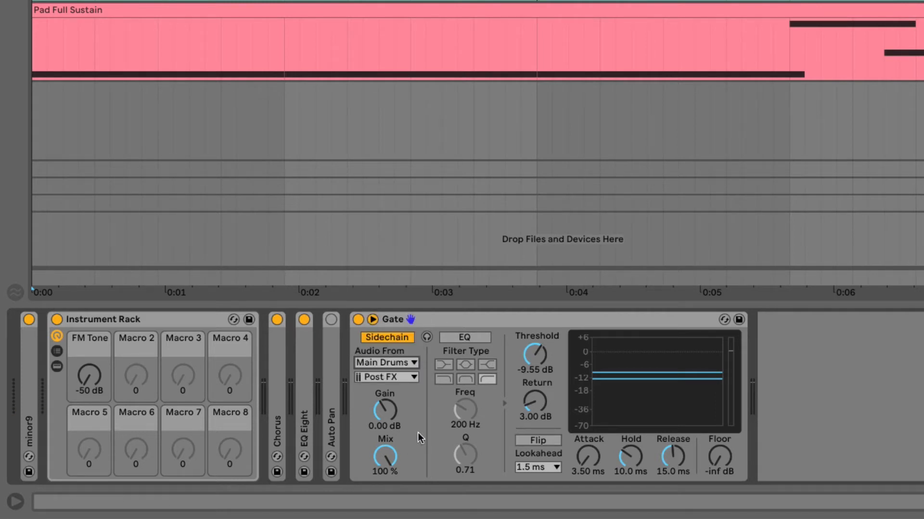
mouse_move(427, 435)
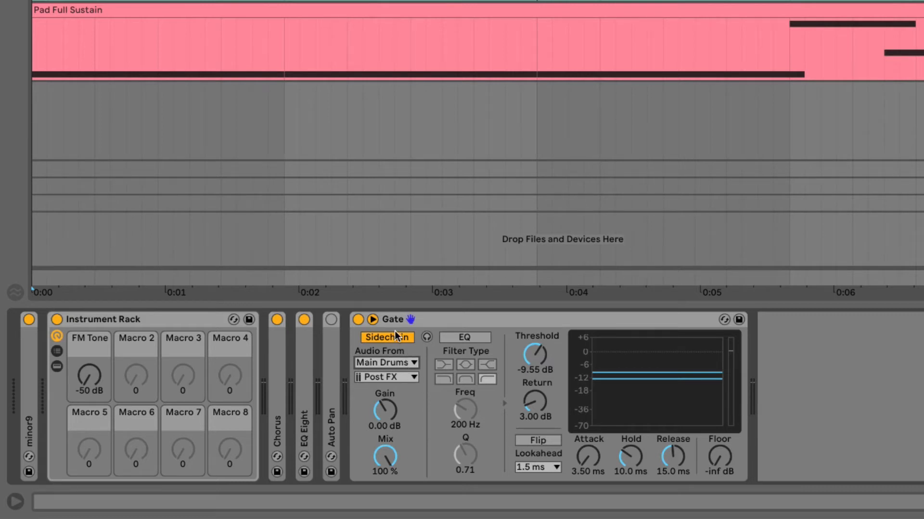
mouse_move(382, 365)
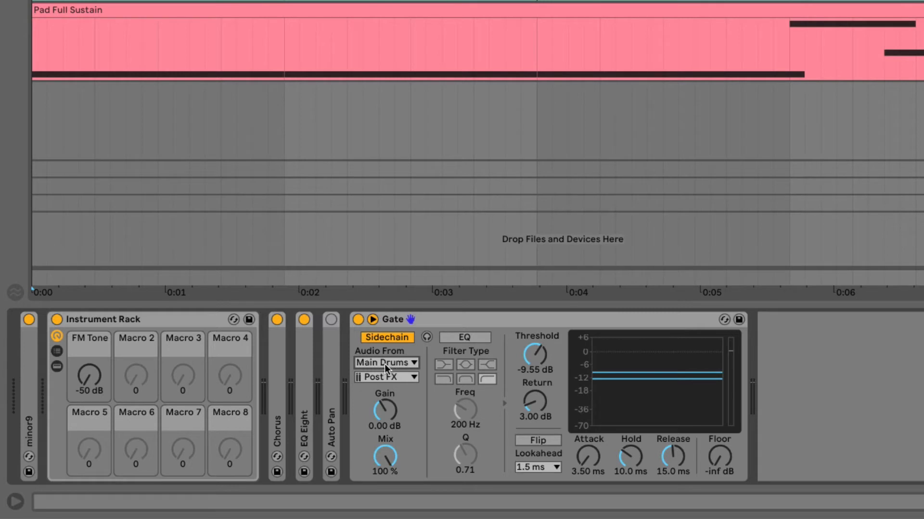
mouse_move(610, 392)
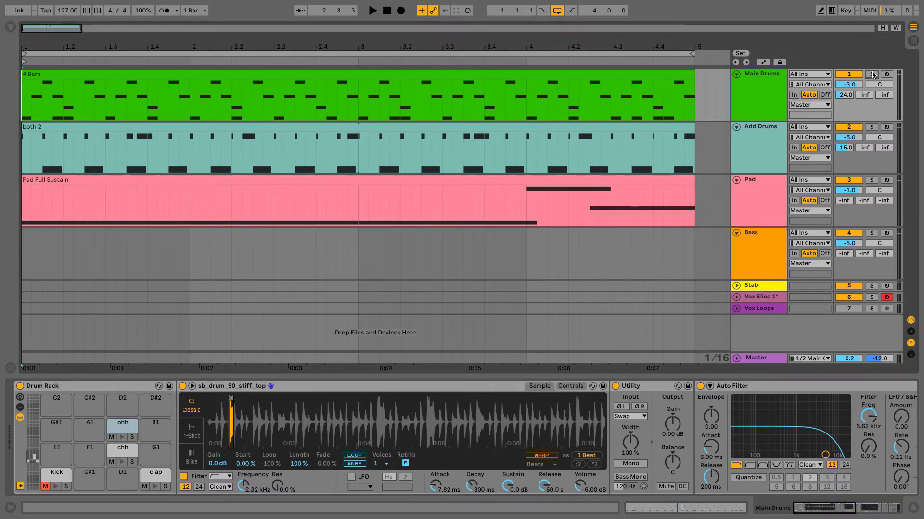
Solo Main Drums and browse its open hi-hat and clap pads while playback drives the Gate
left_click(372, 10)
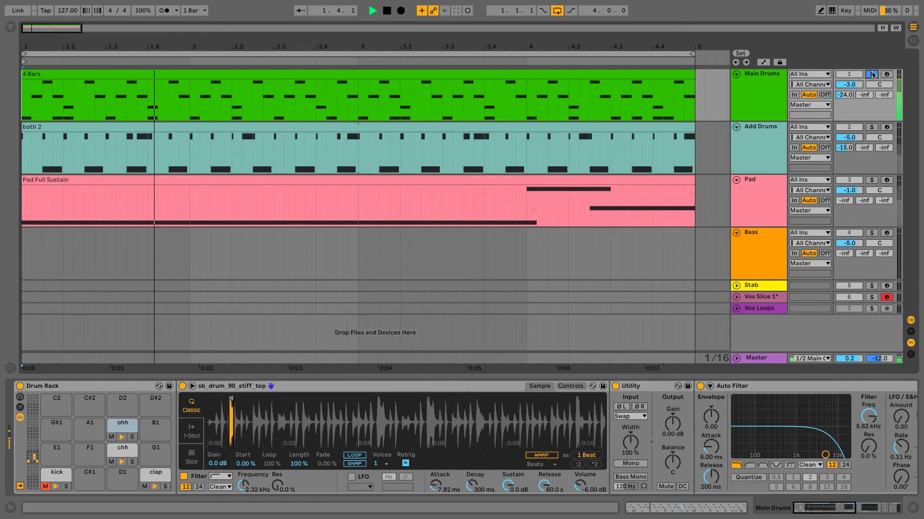
left_click(872, 75)
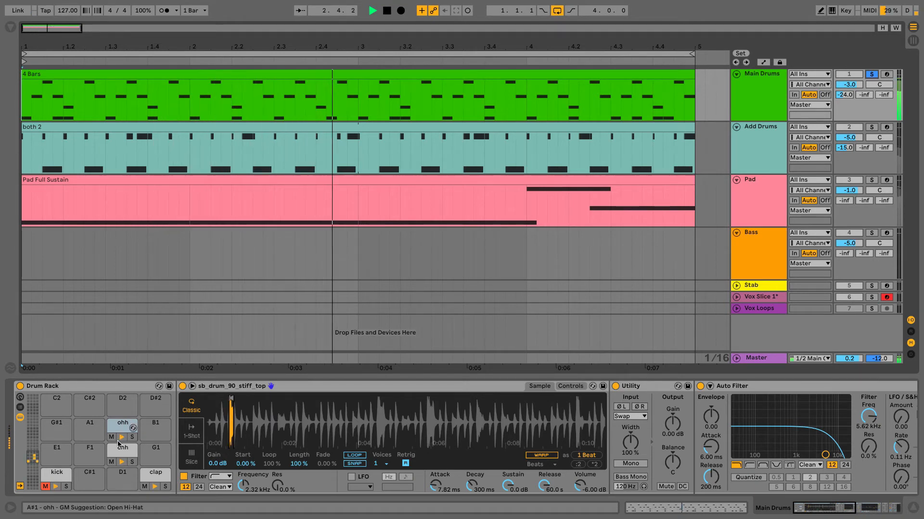
left_click(155, 475)
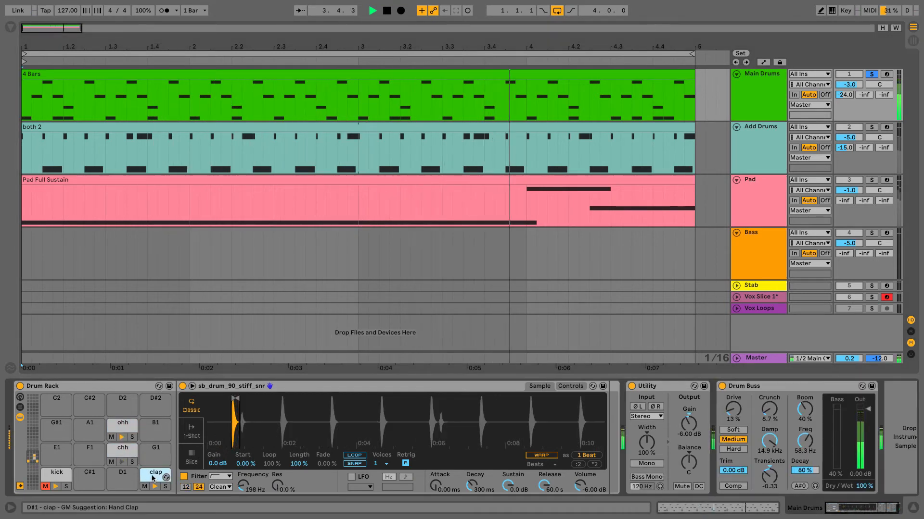
left_click(757, 199)
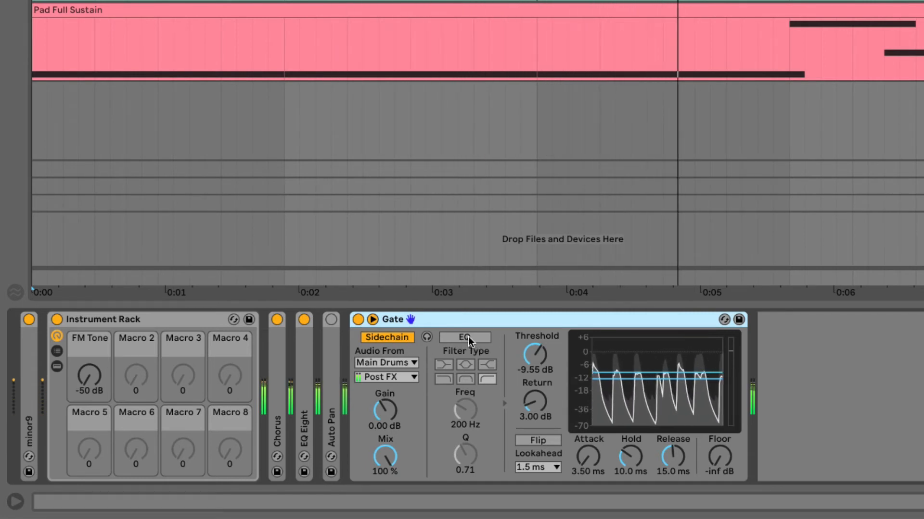
Switch on the Gate's sidechain EQ with a high-pass filter raised to about 410 Hz
left_click(464, 338)
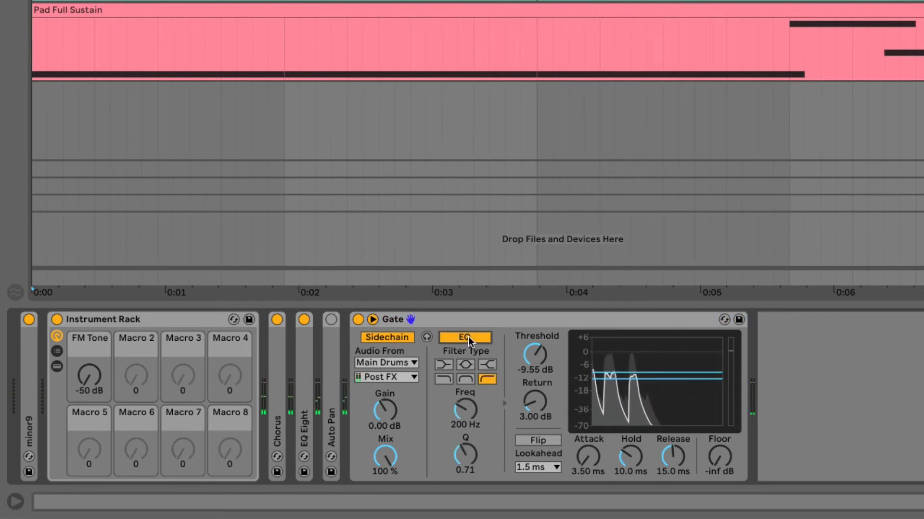
left_click(487, 379)
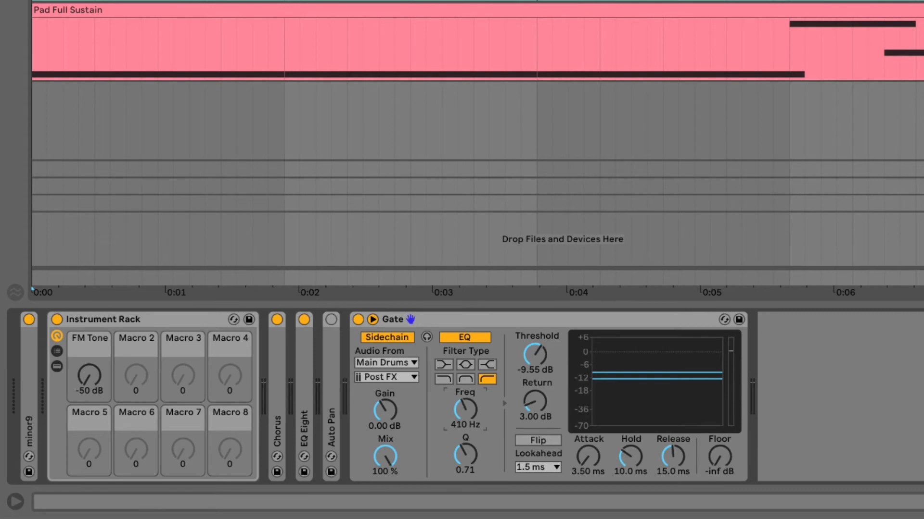
mouse_move(462, 416)
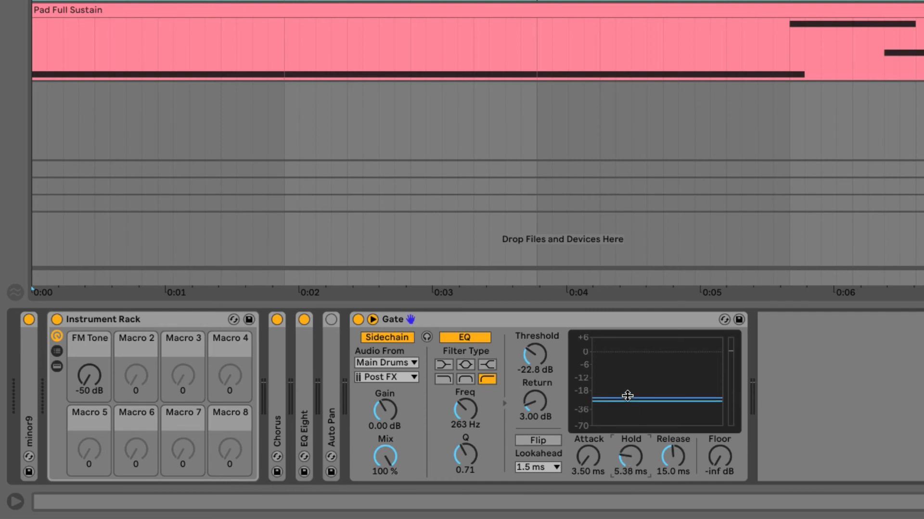
mouse_move(630, 462)
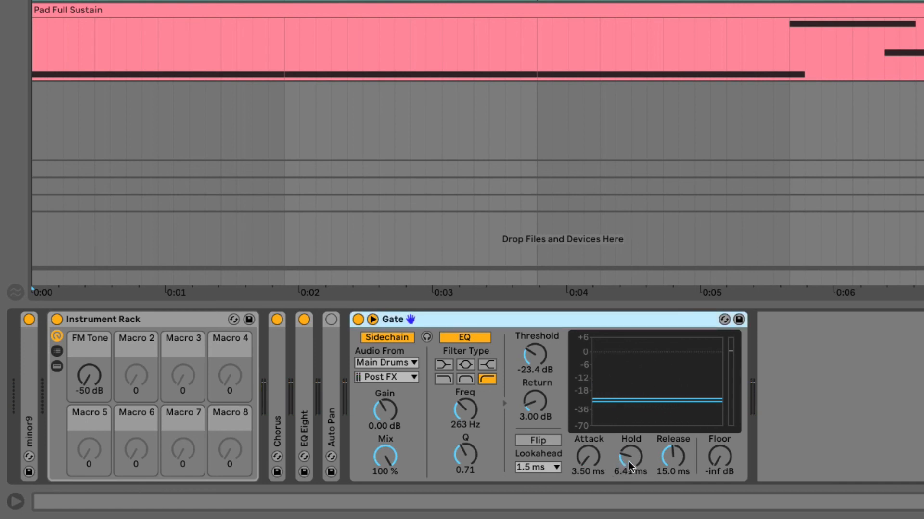
mouse_move(629, 463)
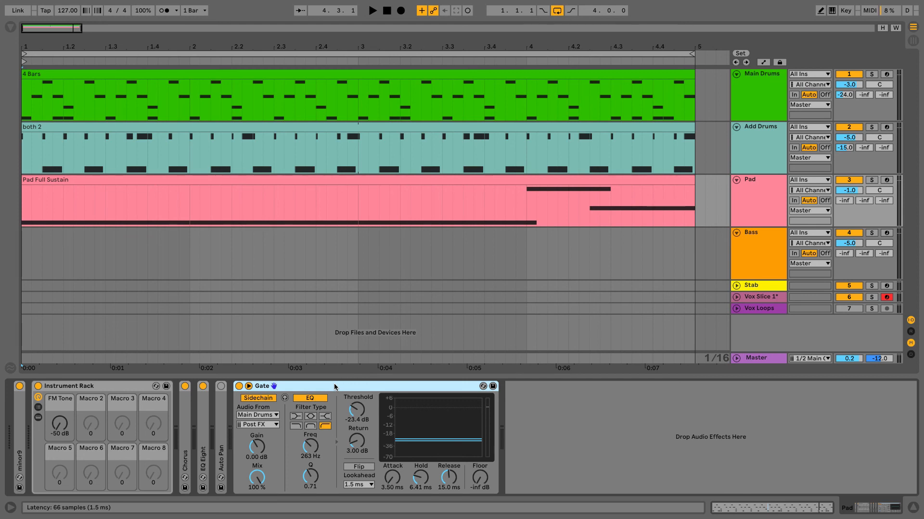
mouse_move(331, 388)
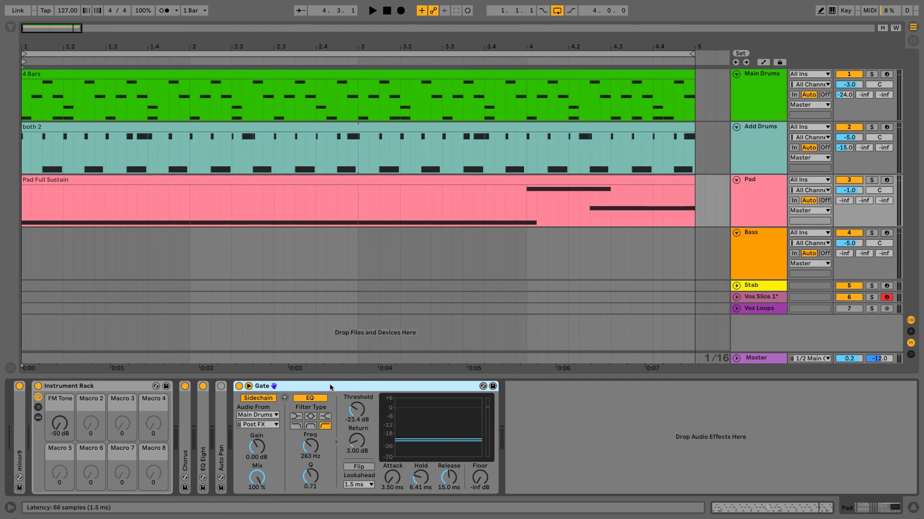
left_click(309, 398)
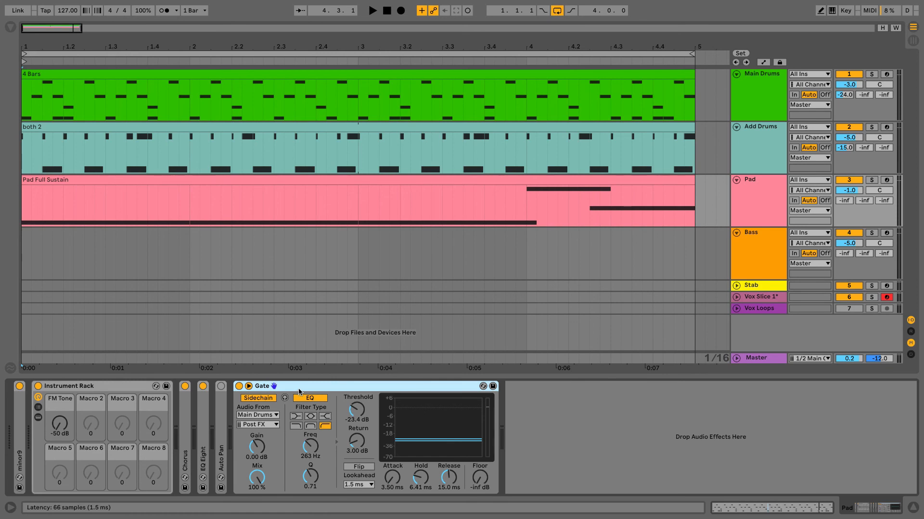